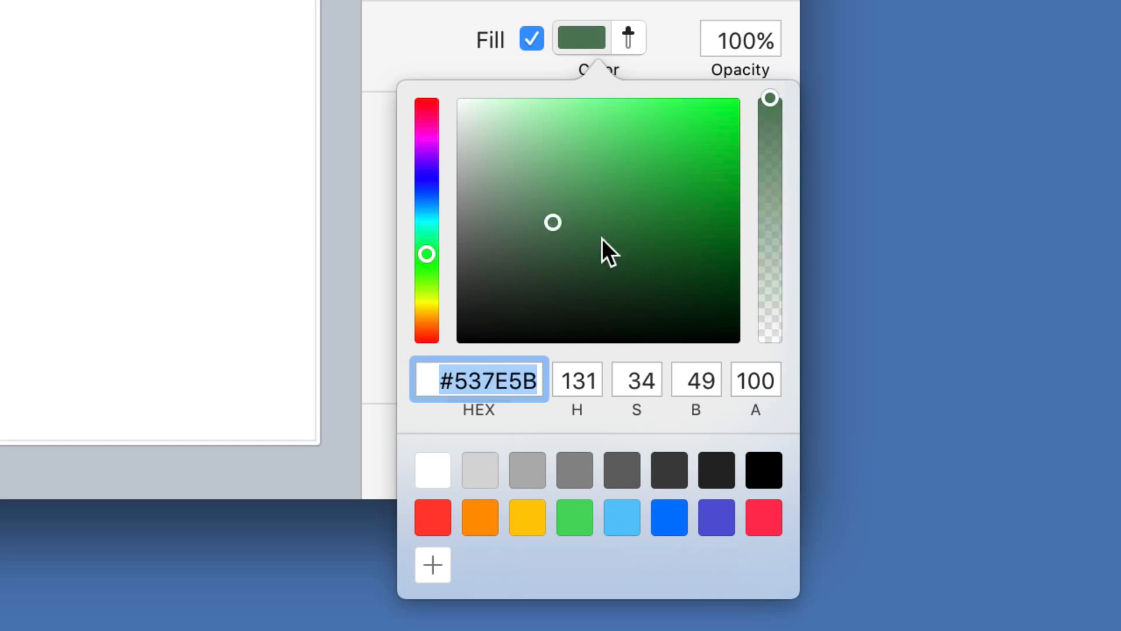
# Drag the color square and alpha slider to leave the rectangle a muted green at 100% opacity.
pyautogui.moveTo(770, 99); pyautogui.dragTo(770, 141)
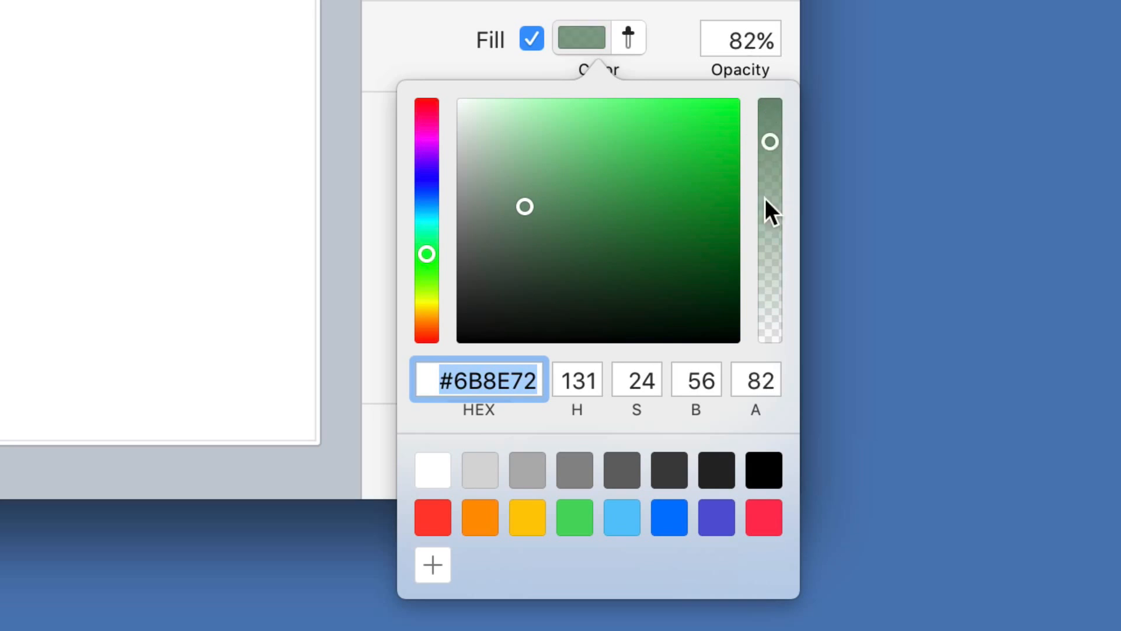
pyautogui.moveTo(770, 142); pyautogui.dragTo(770, 98)
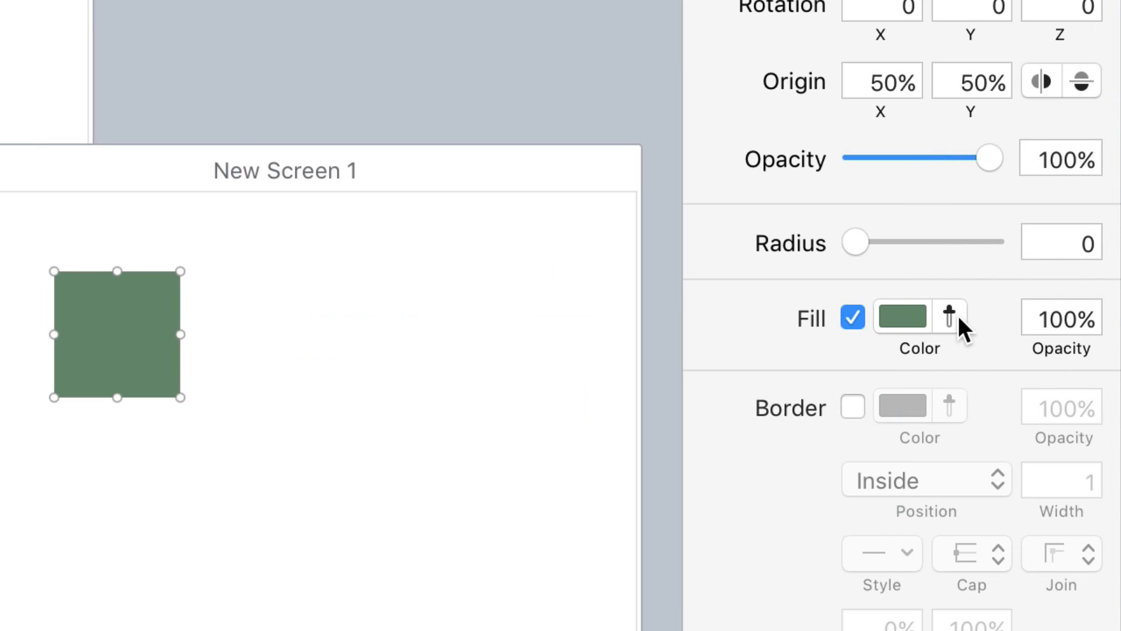
# Eyedropper a neutral gray from the screen as the rectangle's fill.
pyautogui.click(950, 316)
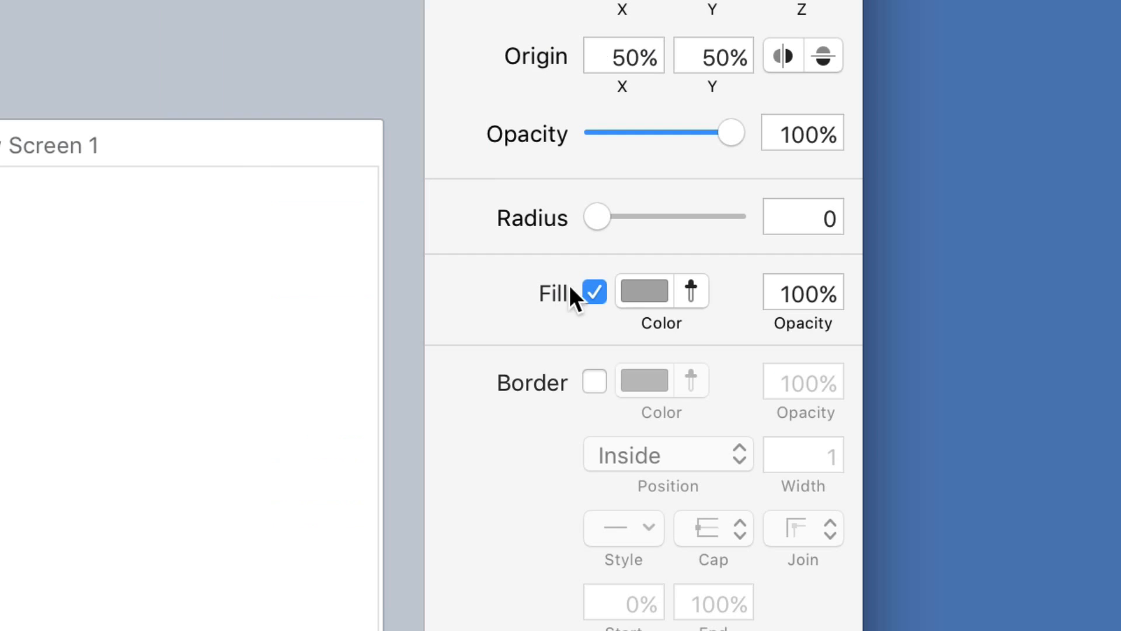
# Add the palette colors and copied rgba as swatches, then select the gray #ABABAB rectangle's fill.
pyautogui.click(643, 291)
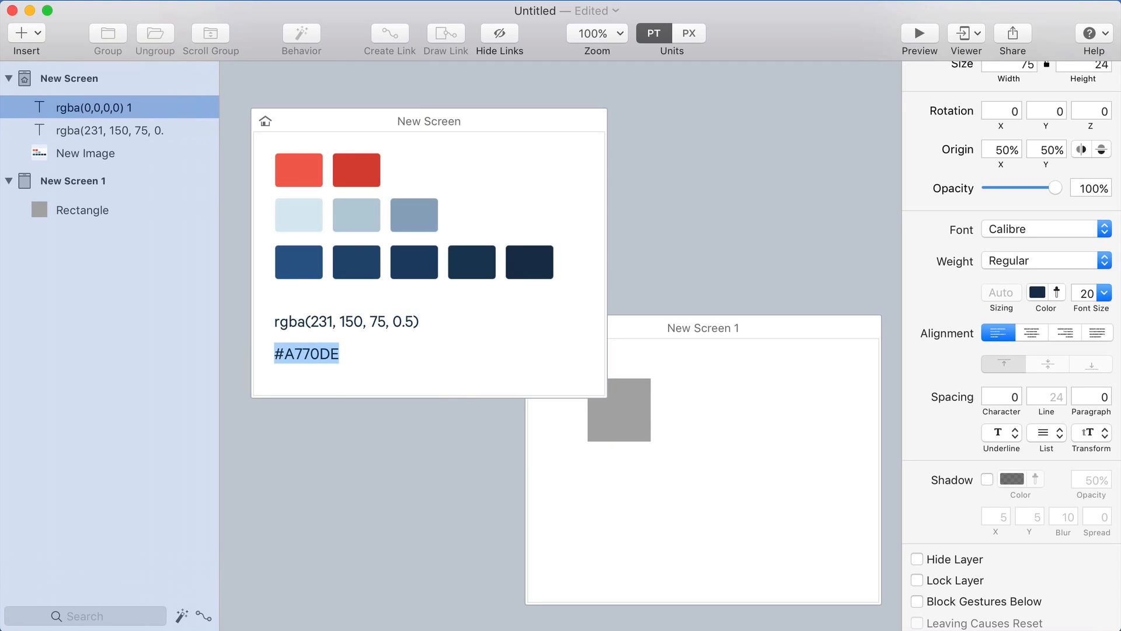
pyautogui.click(618, 409)
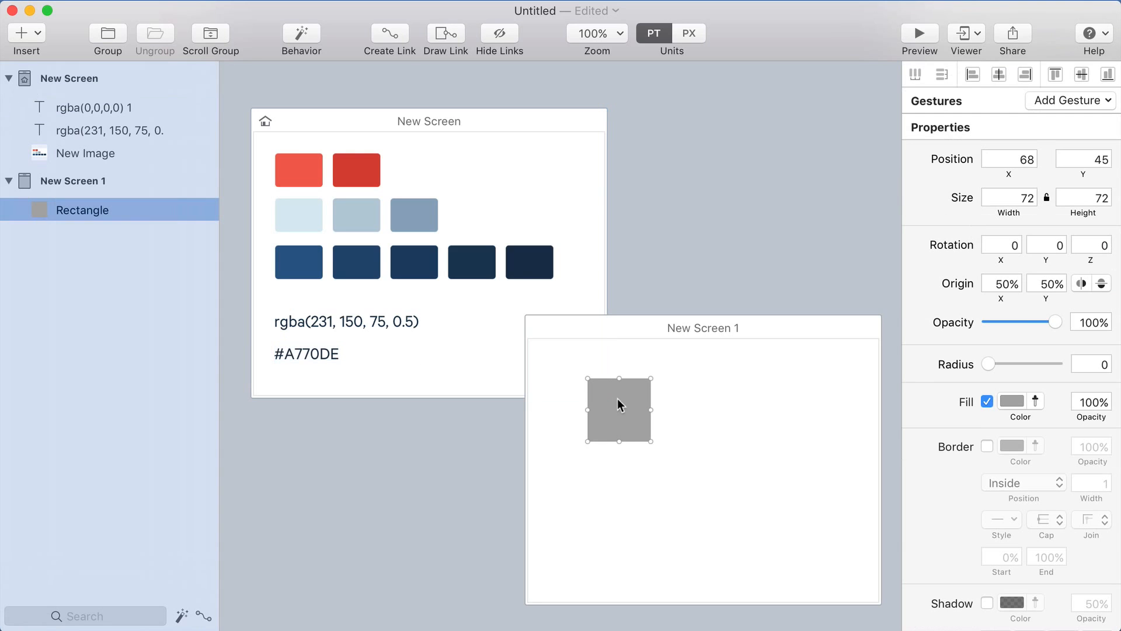
pyautogui.click(1011, 401)
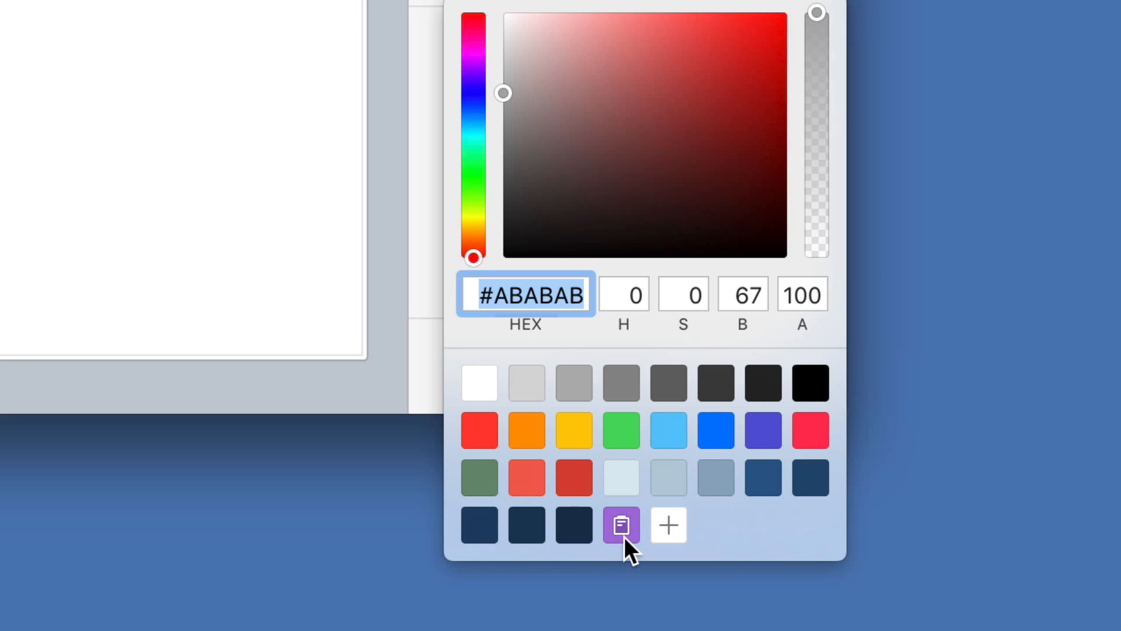
pyautogui.moveTo(628, 533)
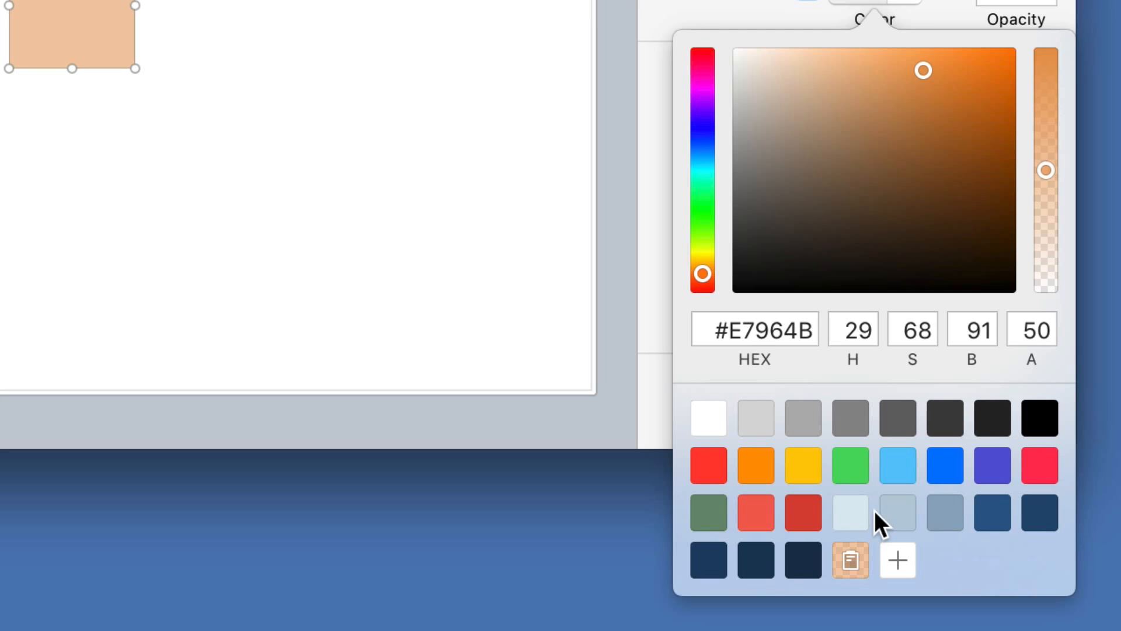
pyautogui.moveTo(795, 199)
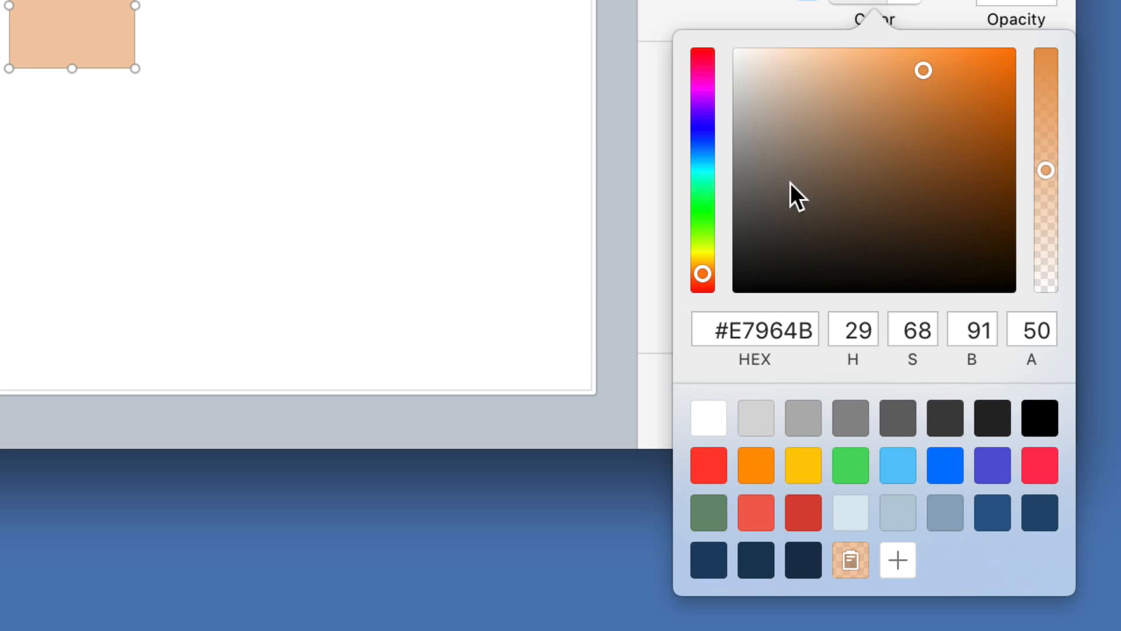
# Shift the 50%-opacity fill's hue to green and darken it to teal #2C797A.
pyautogui.moveTo(702, 274); pyautogui.dragTo(702, 216)
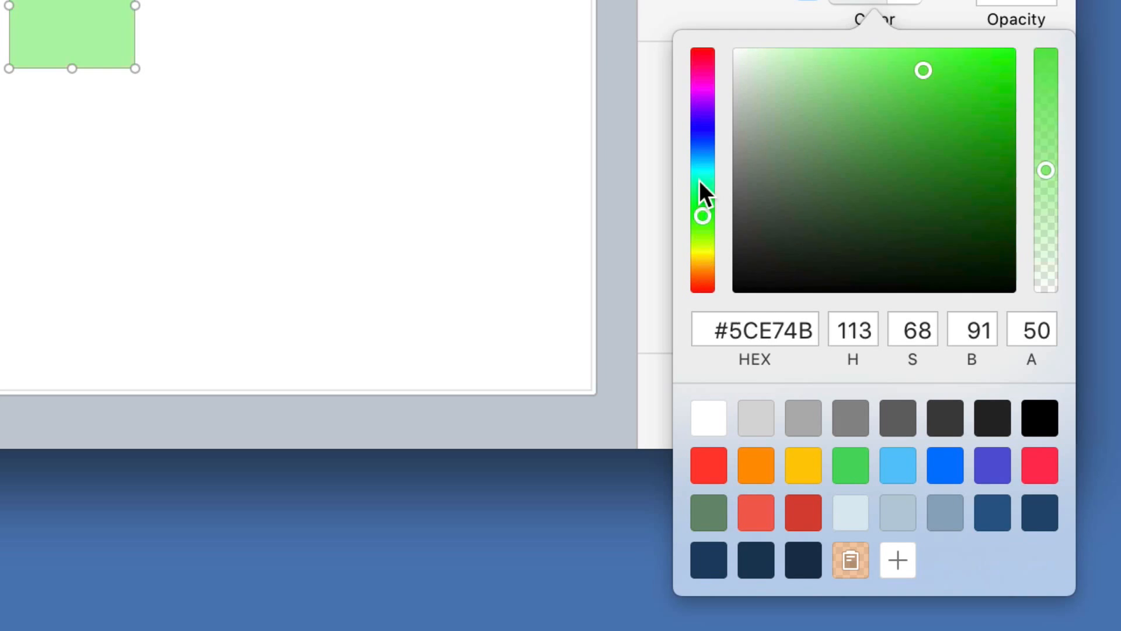
pyautogui.moveTo(702, 217); pyautogui.dragTo(702, 169)
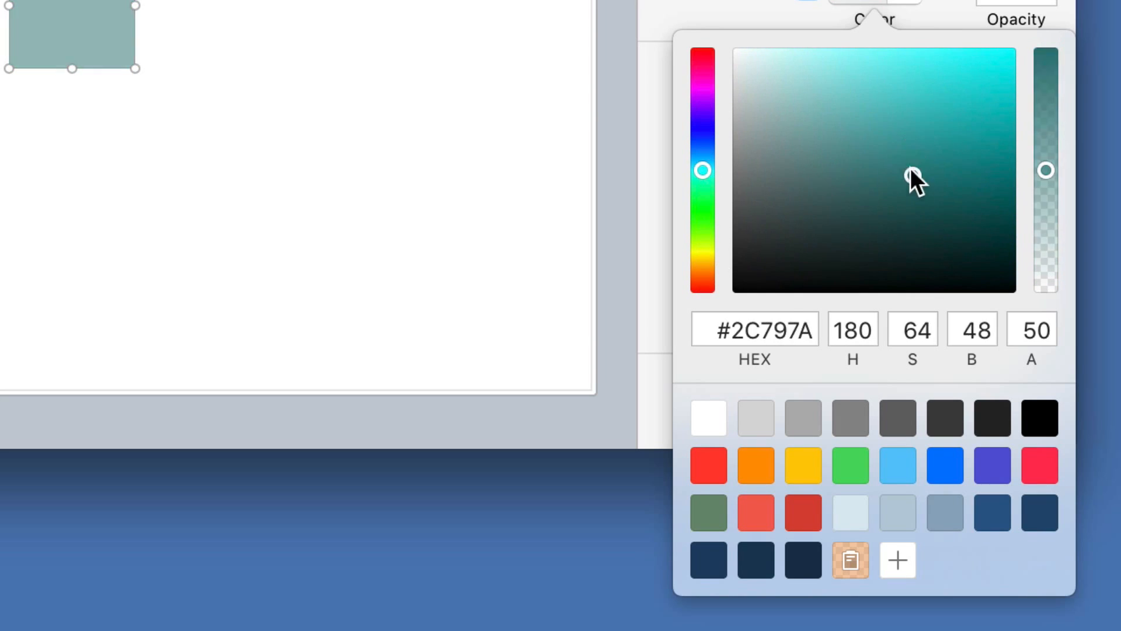